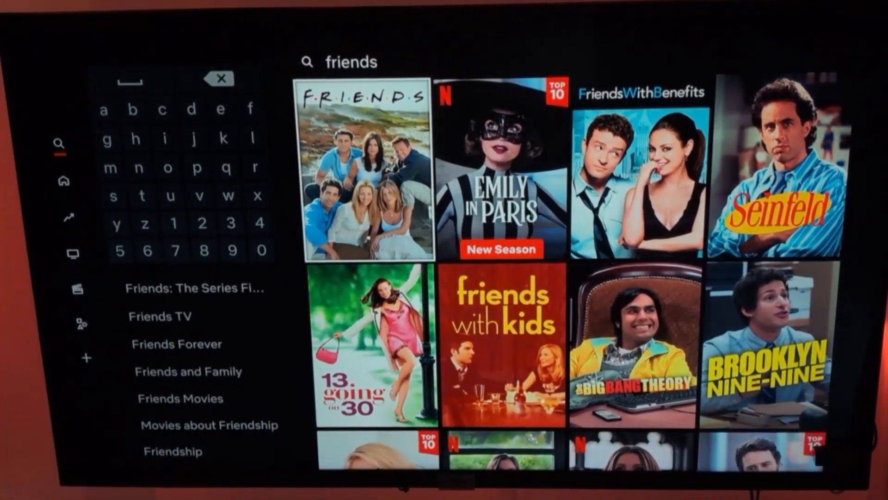
Leave Netflix for the Fire TV home and launch ExpressVPN, connected to Canada - Toronto.
{"action": "left_click", "coordinate": [368, 172]}
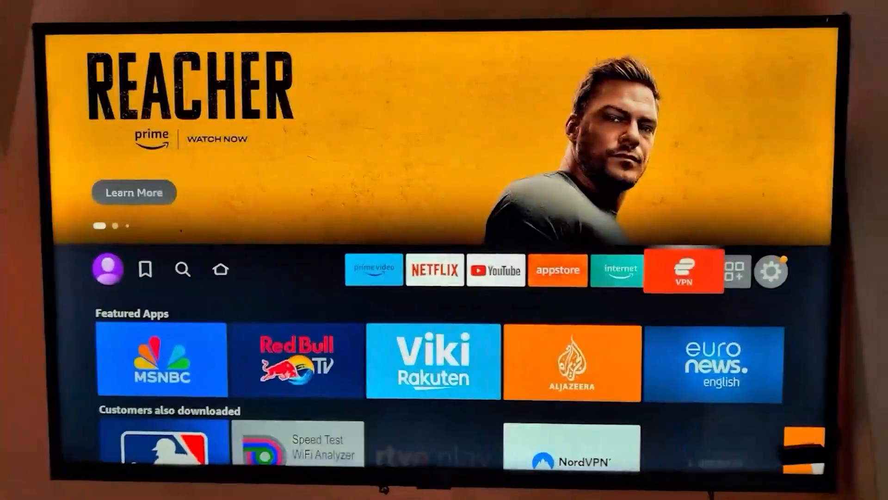
{"action": "left_click", "coordinate": [683, 270]}
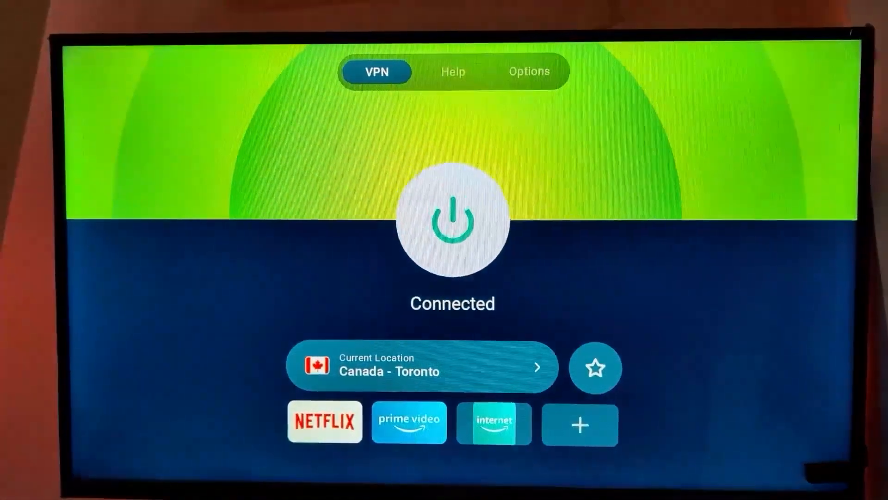
Enable Block malicious sites and Block ads under Advanced Protection, prompting reconnect.
{"action": "left_click", "coordinate": [452, 221]}
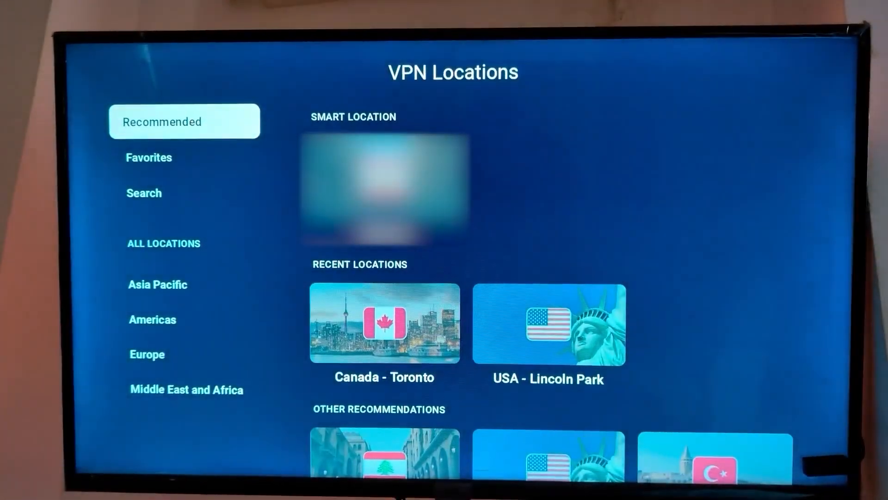
{"action": "left_click", "coordinate": [159, 319]}
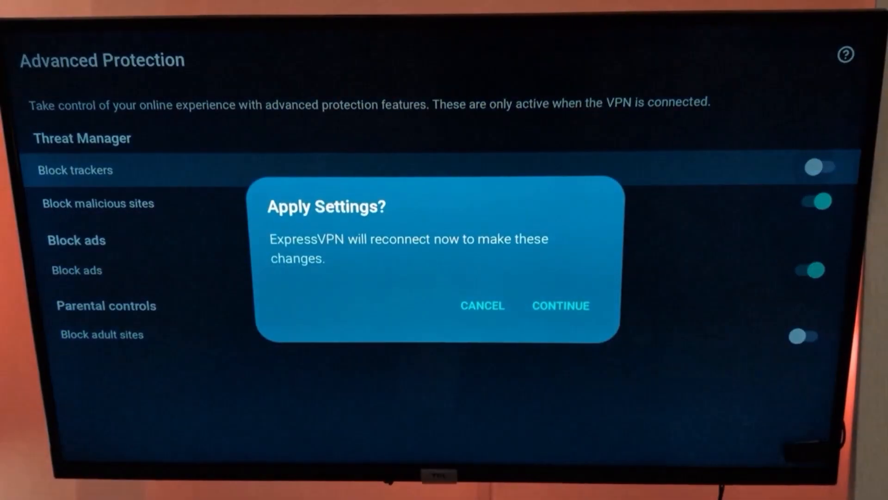
Confirm reconnecting to apply the advanced protection settings.
{"action": "left_click", "coordinate": [560, 306]}
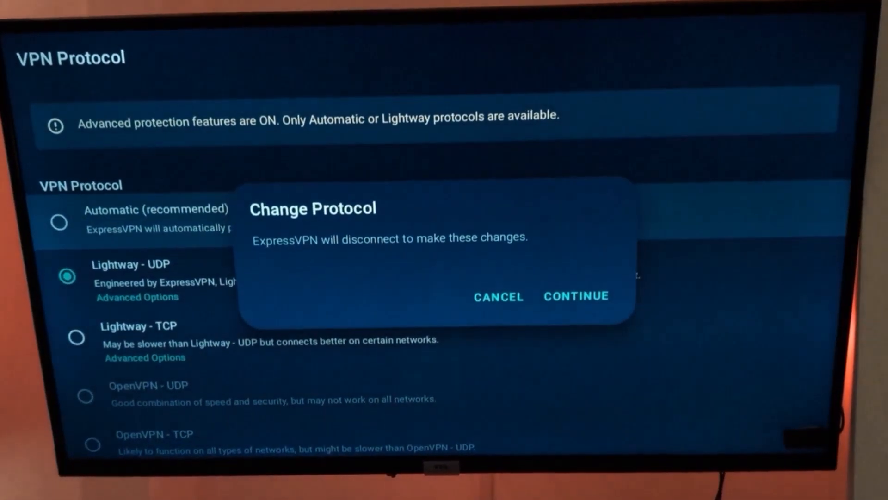
{"action": "mouse_move", "coordinate": [582, 290]}
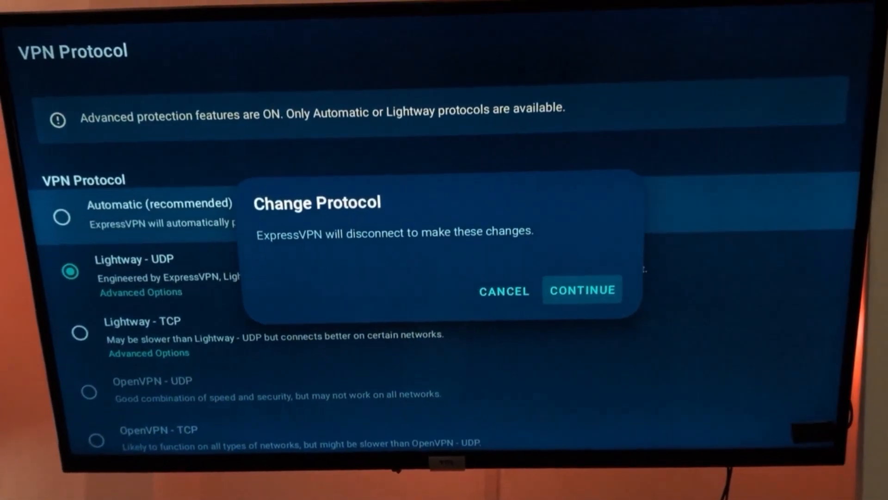